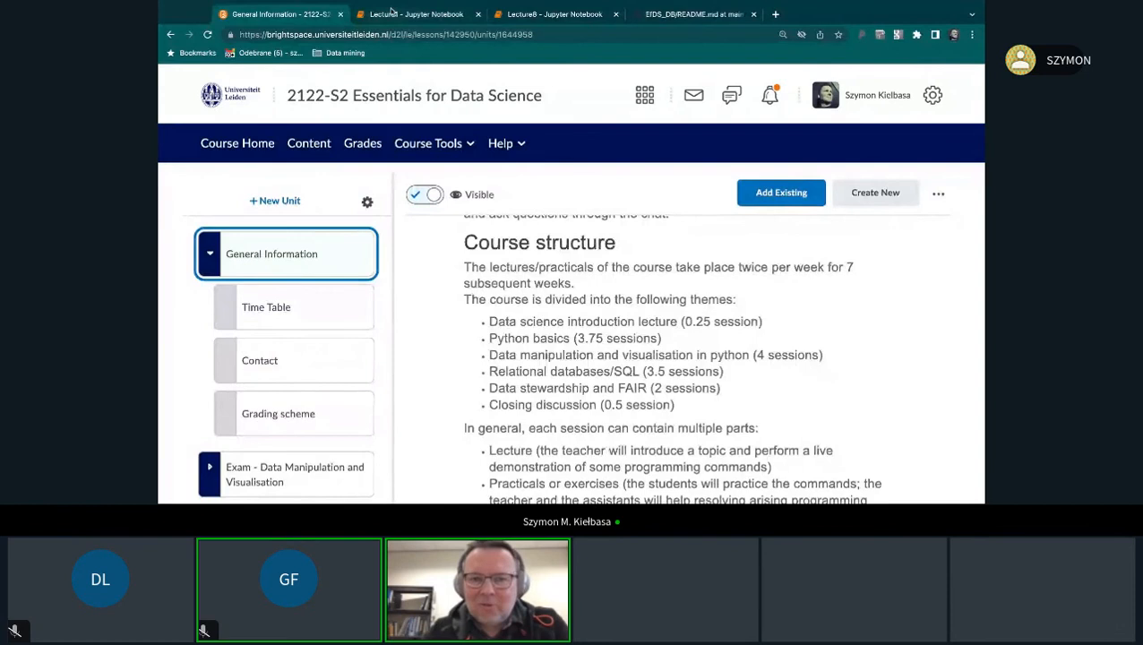
Switch to the Lecture1 notebook tab showing the first Python program example.
left_click(416, 15)
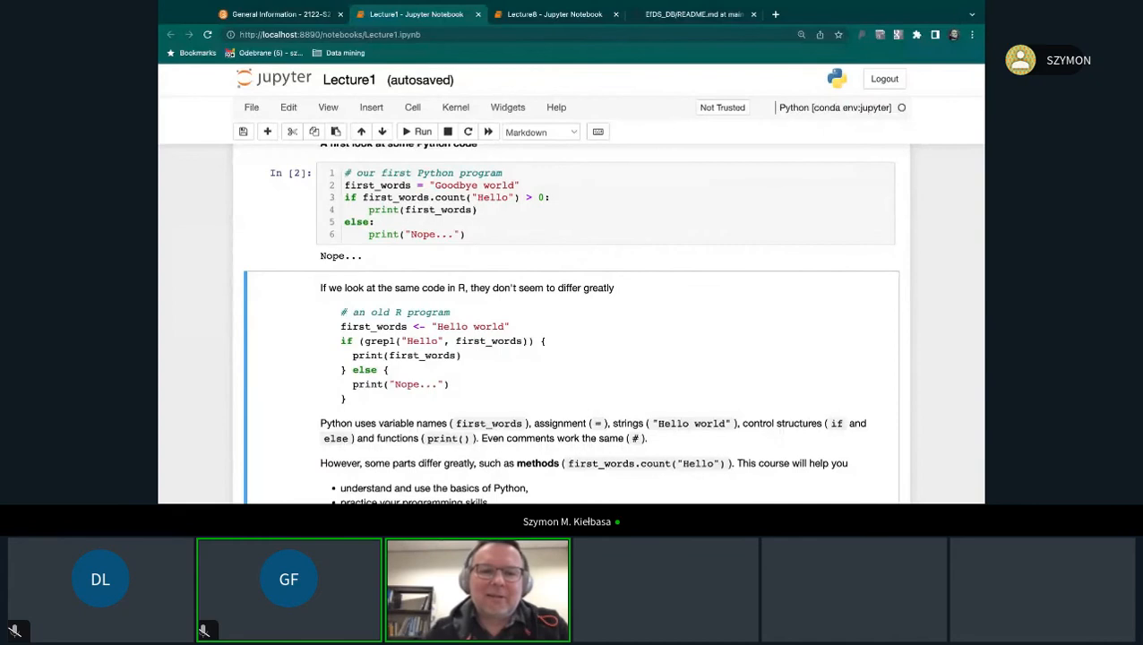
Scroll to the 'Numbers: int and float' section with the 42 literal cell.
scroll("down", 3)
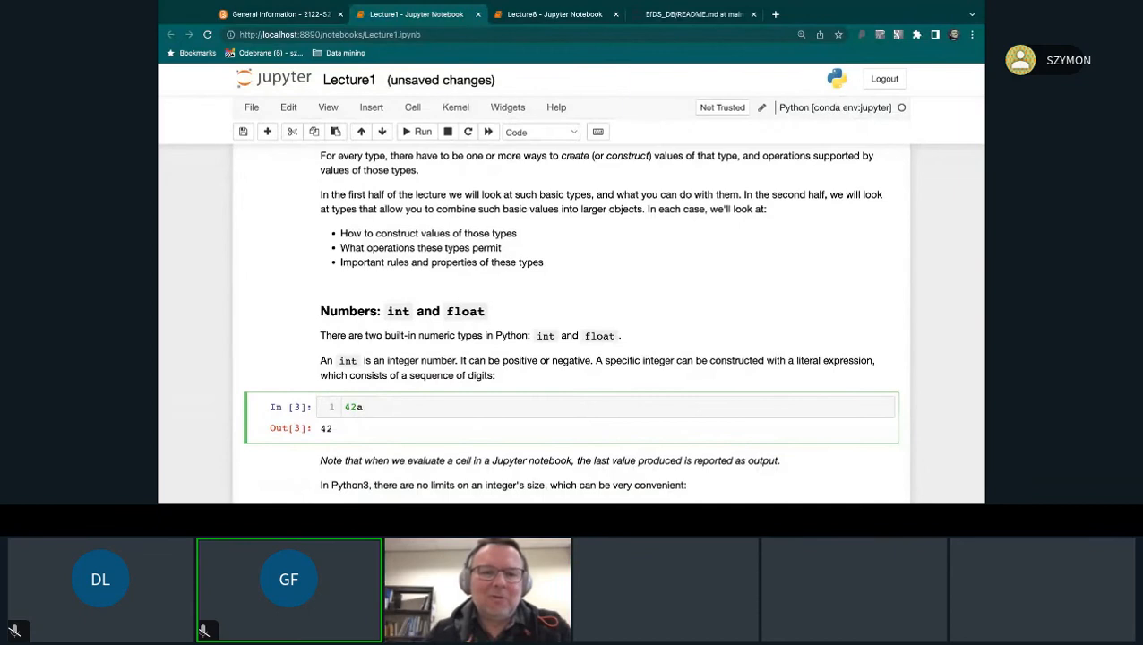
Select the altered 42a cell so it can be rerun to show the SyntaxError.
left_click(417, 133)
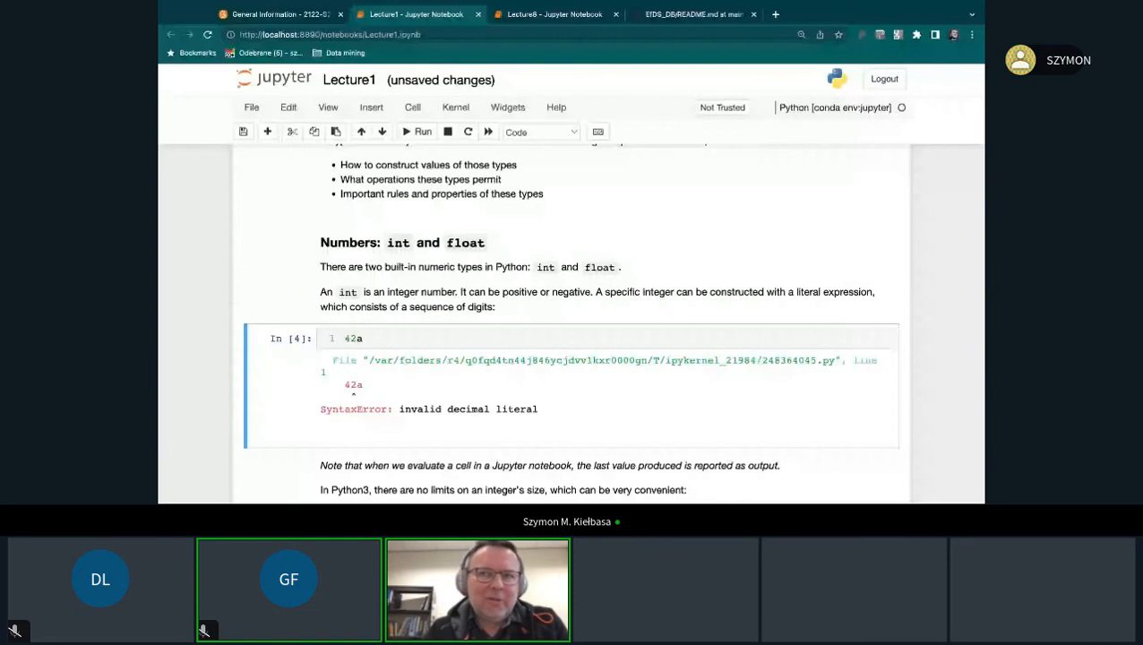
scroll("down", 3)
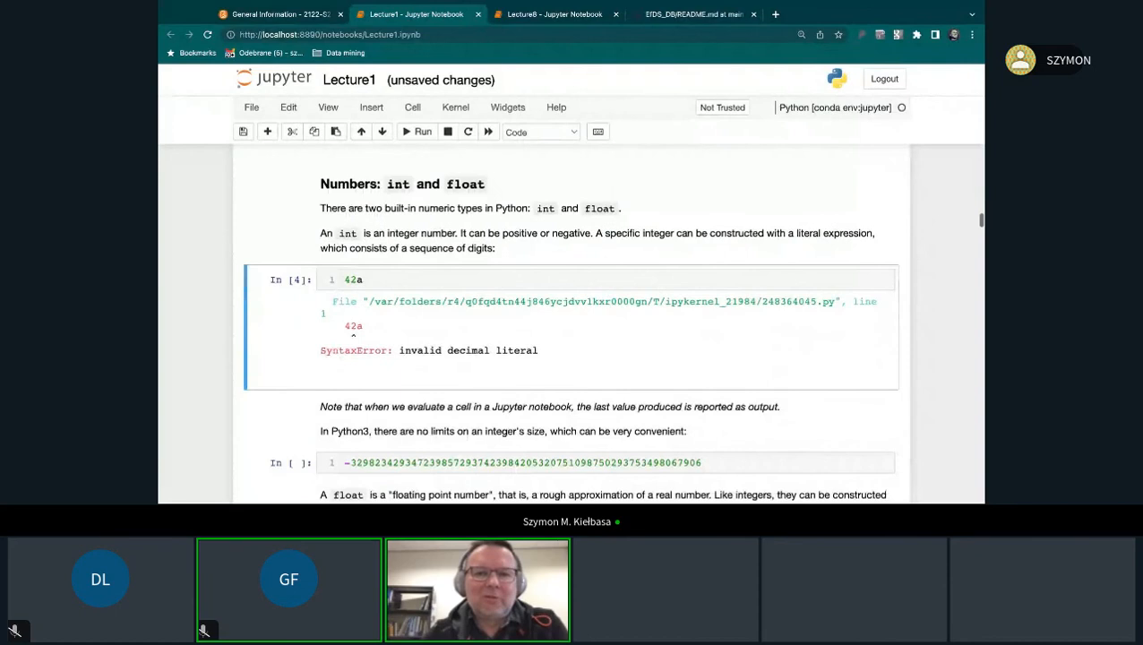
Scroll between the restored 42 cell and the int/float operator examples below it.
scroll("down", 3)
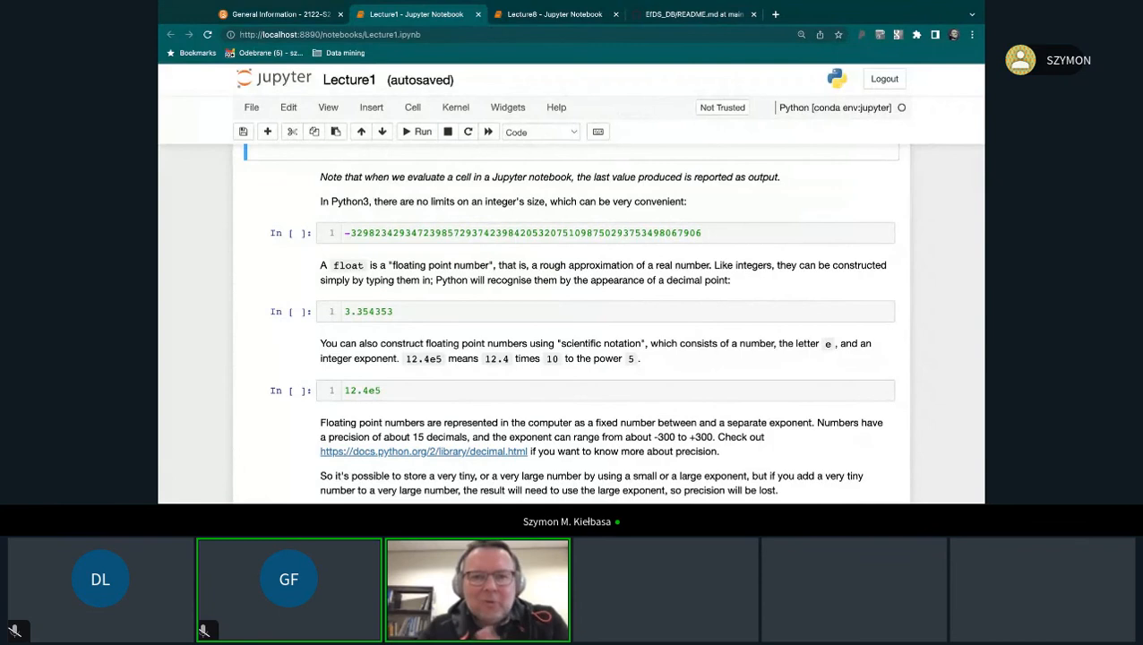
scroll("up", 3)
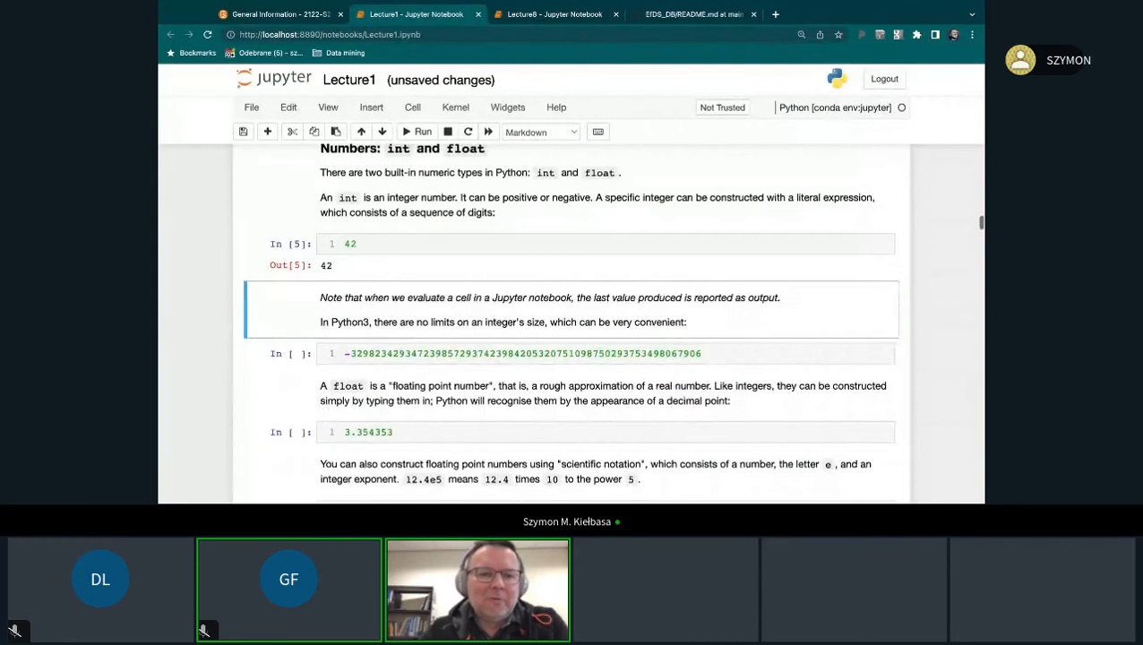
scroll("down", 3)
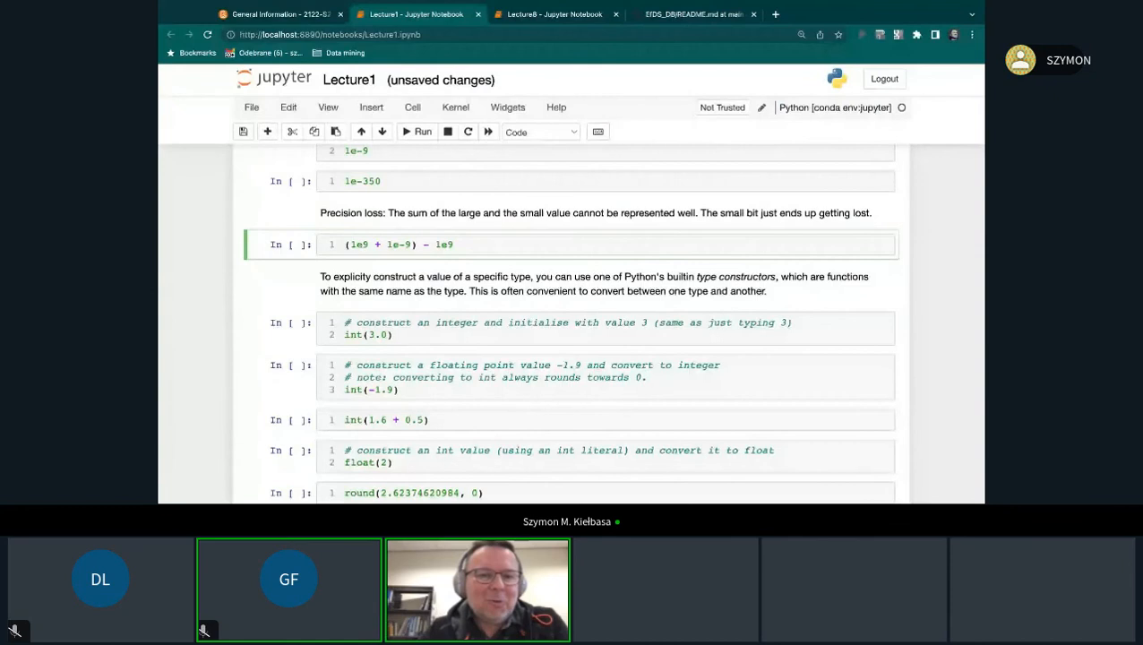
scroll("up", 3)
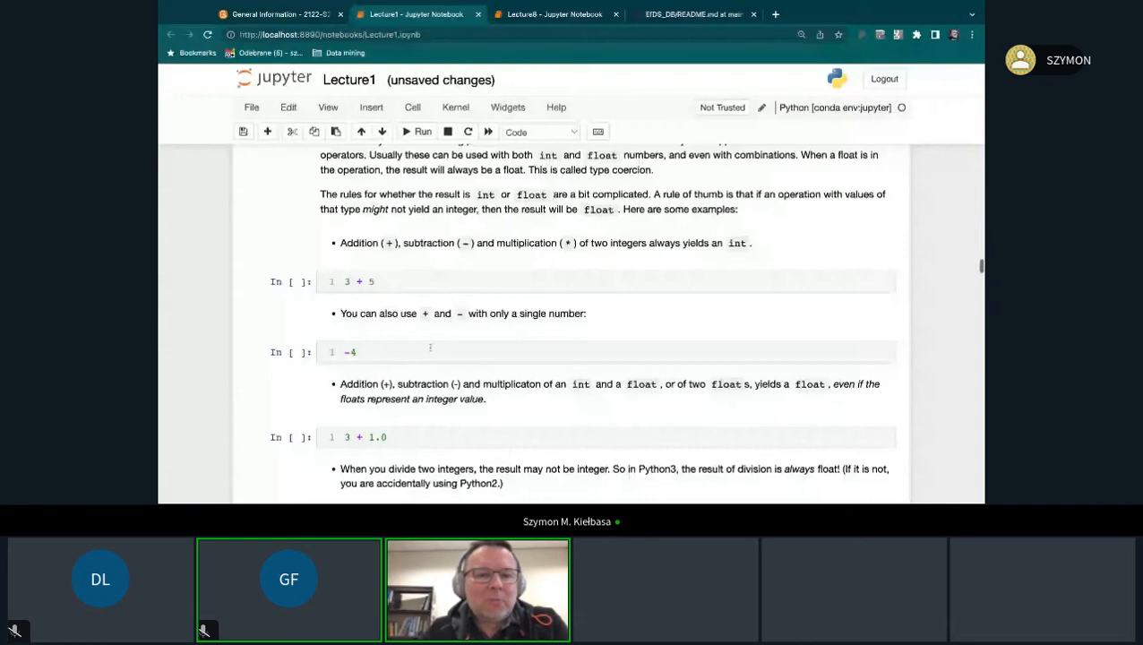
Scroll past the operator precedence examples and exercise to the 'Logical values: bool' heading.
scroll("down", 3)
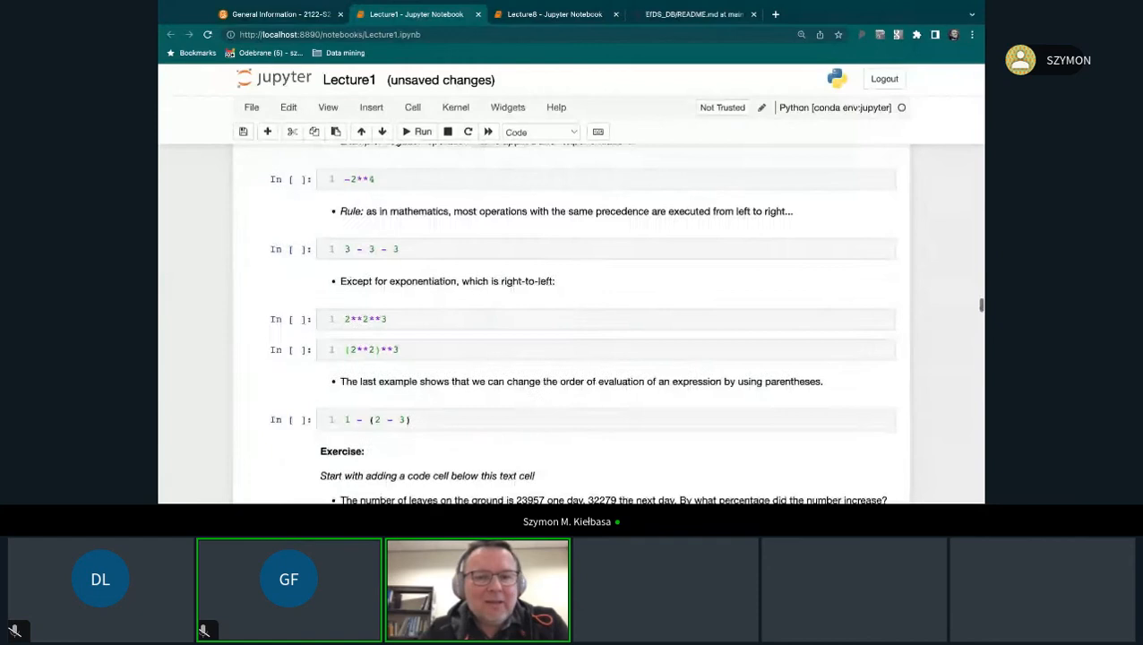
scroll("down", 3)
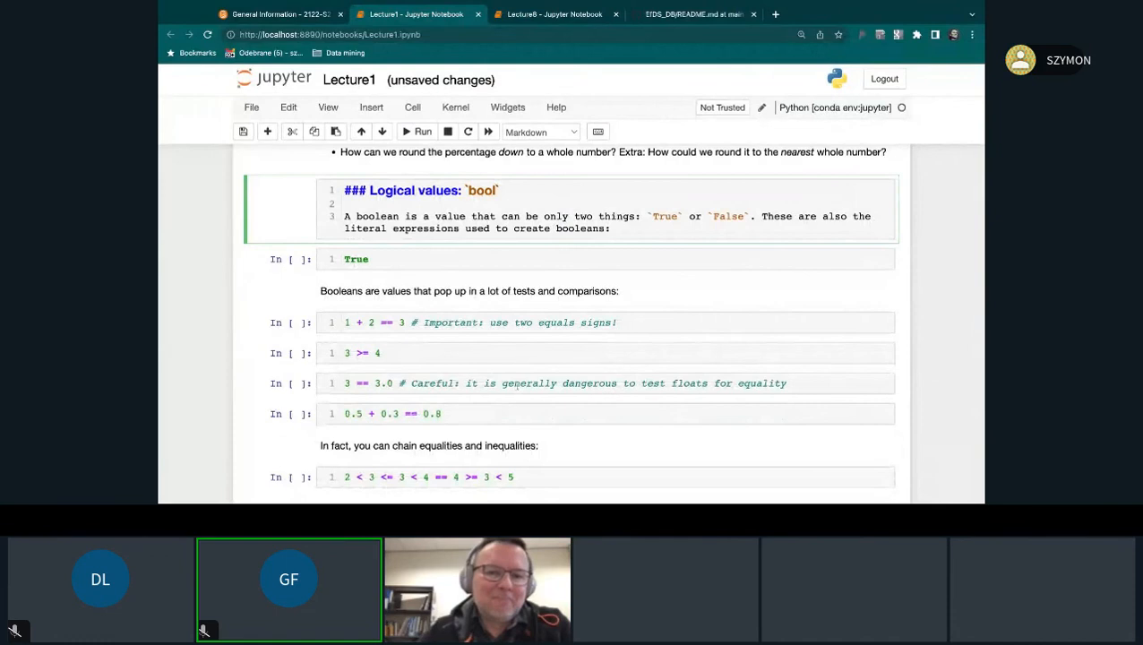
Scroll past the boolean examples to the 'Strings: str' heading and print examples.
scroll("down", 3)
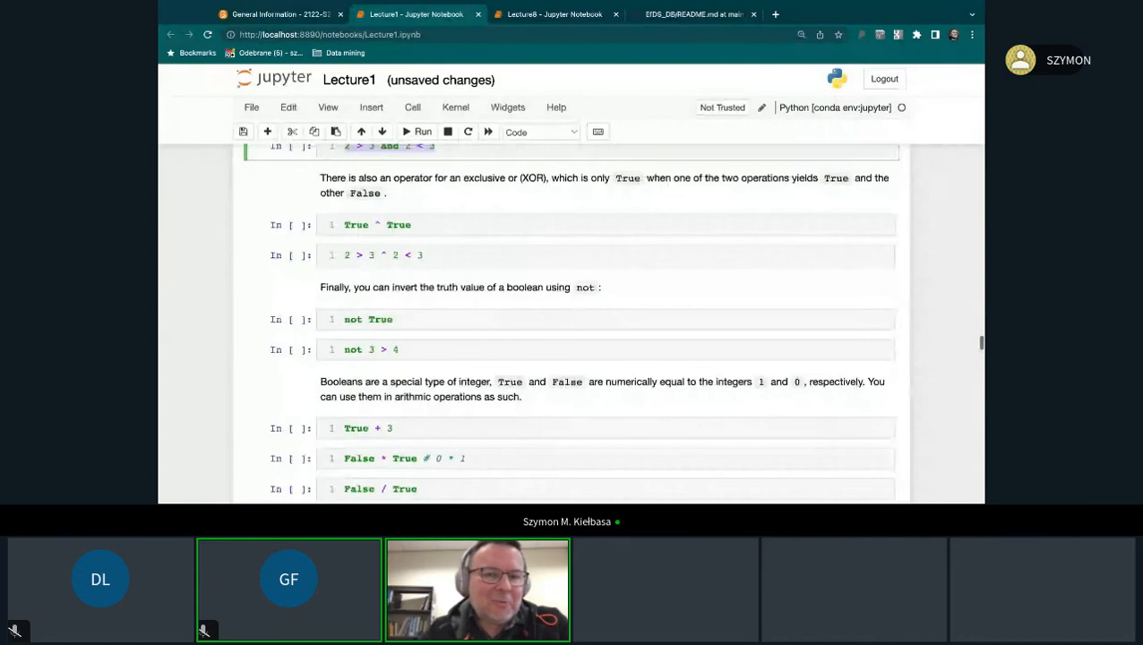
scroll("down", 3)
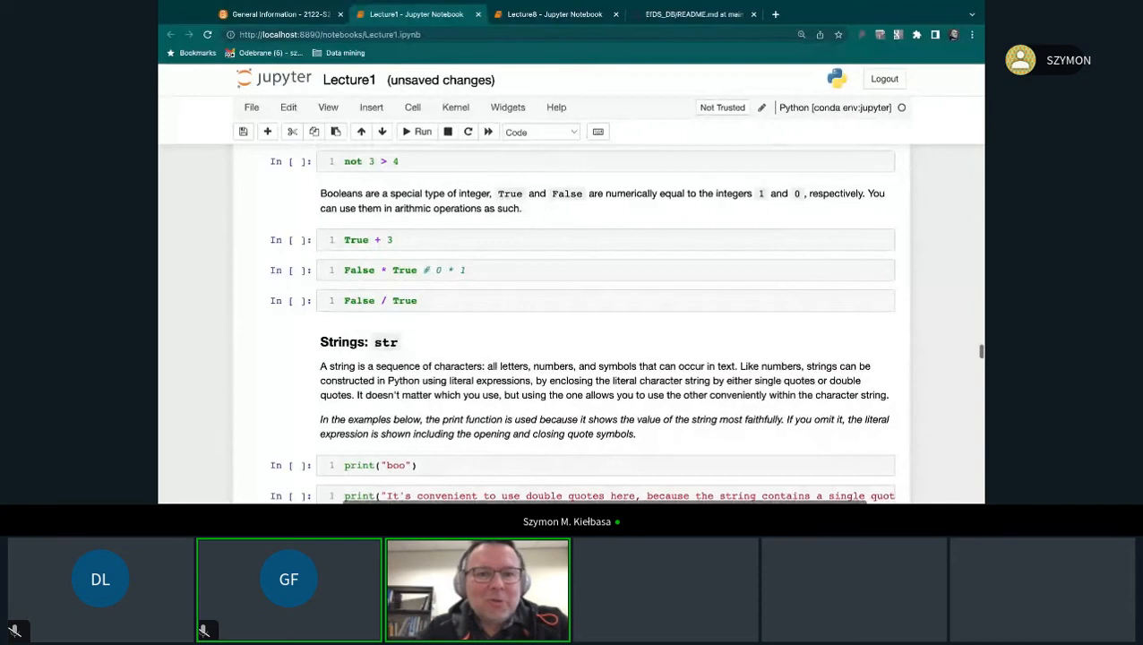
Scroll through the string methods cells (count, index) down to the Variables heading.
scroll("down", 3)
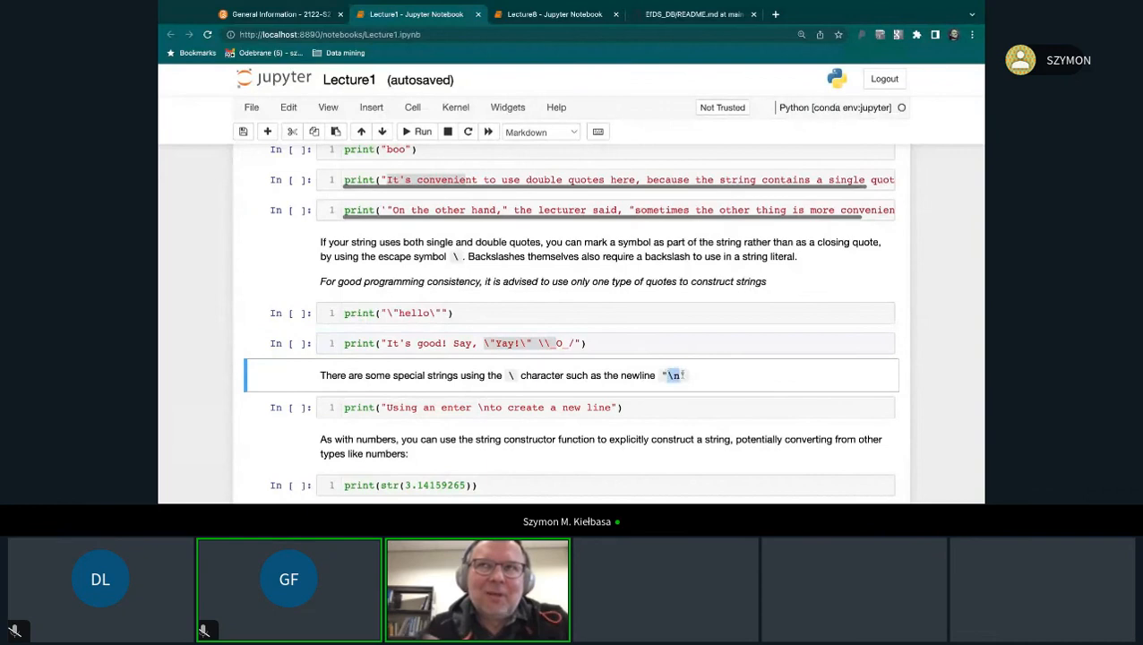
scroll("down", 3)
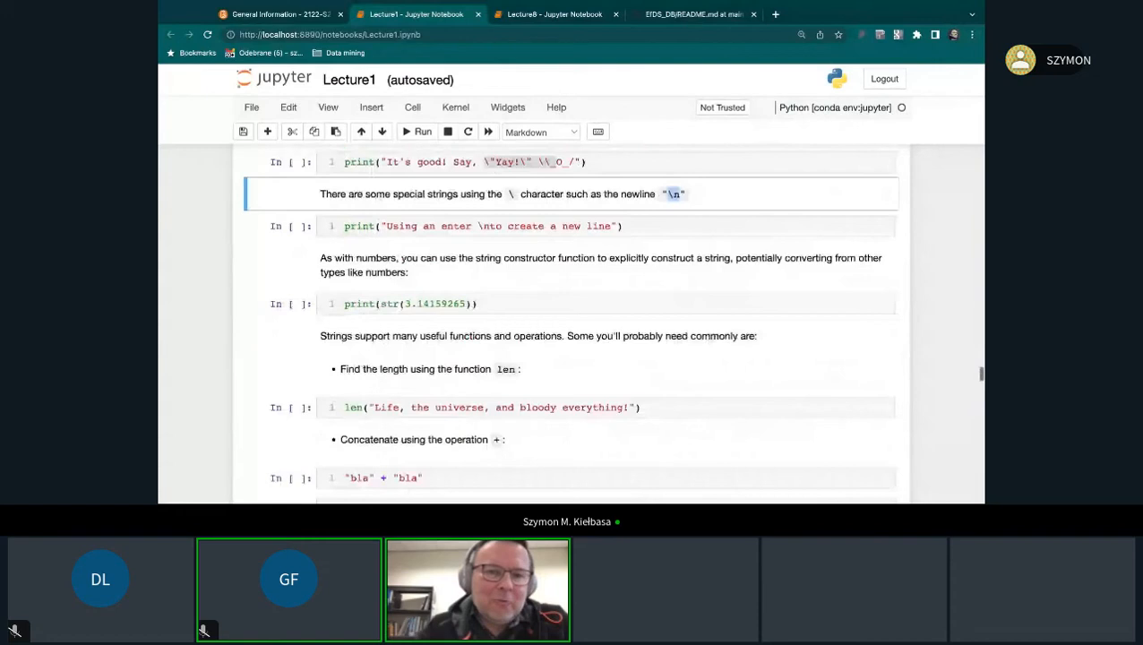
scroll("down", 3)
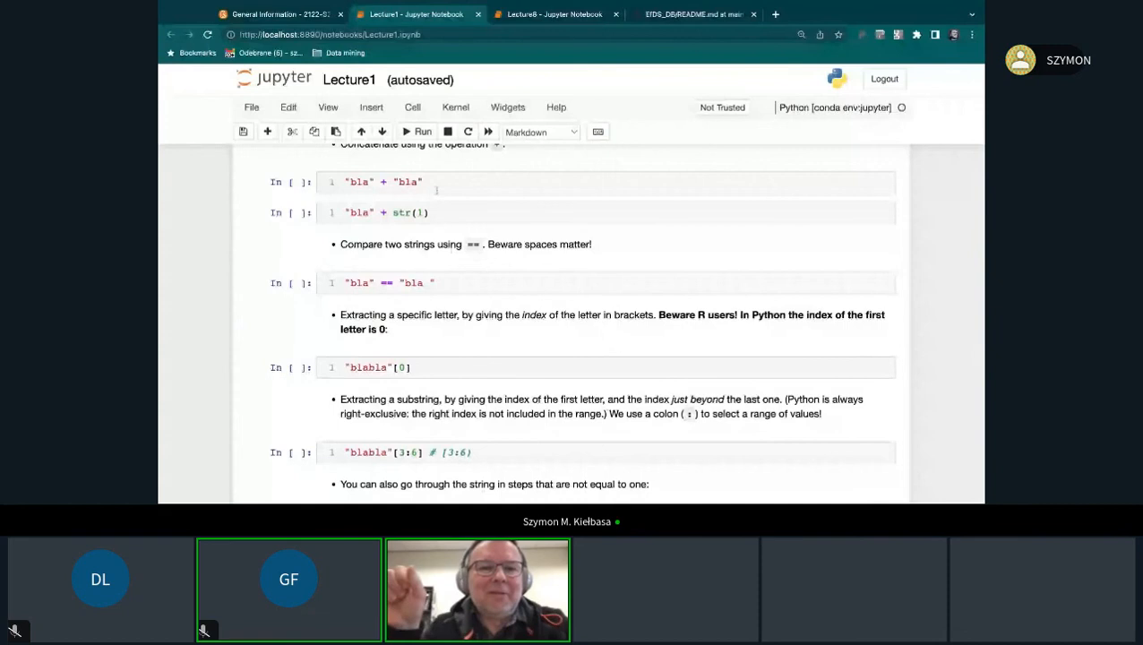
scroll("down", 3)
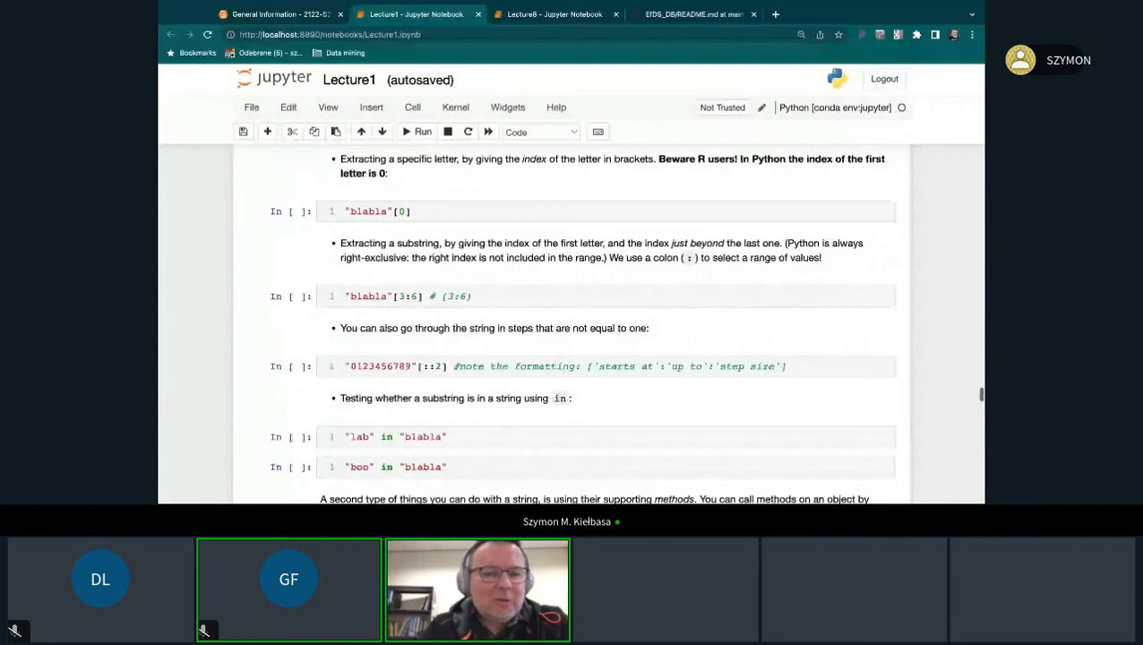
scroll("down", 3)
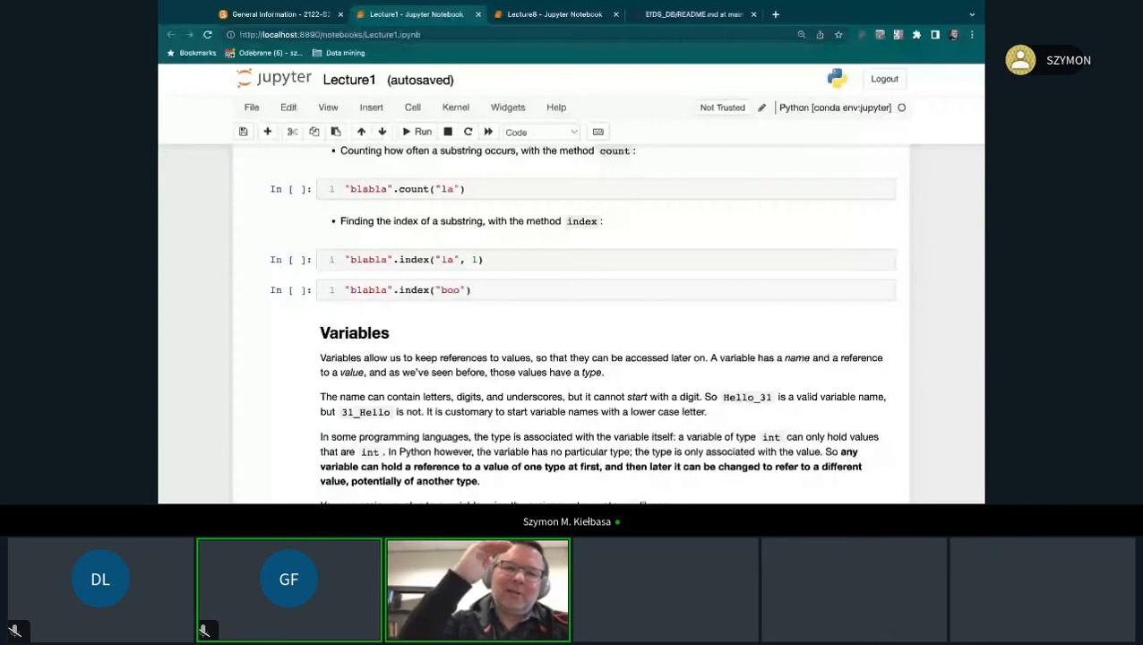
Scroll through the Variables and Tuples material at the end of Lecture1.
scroll("down", 3)
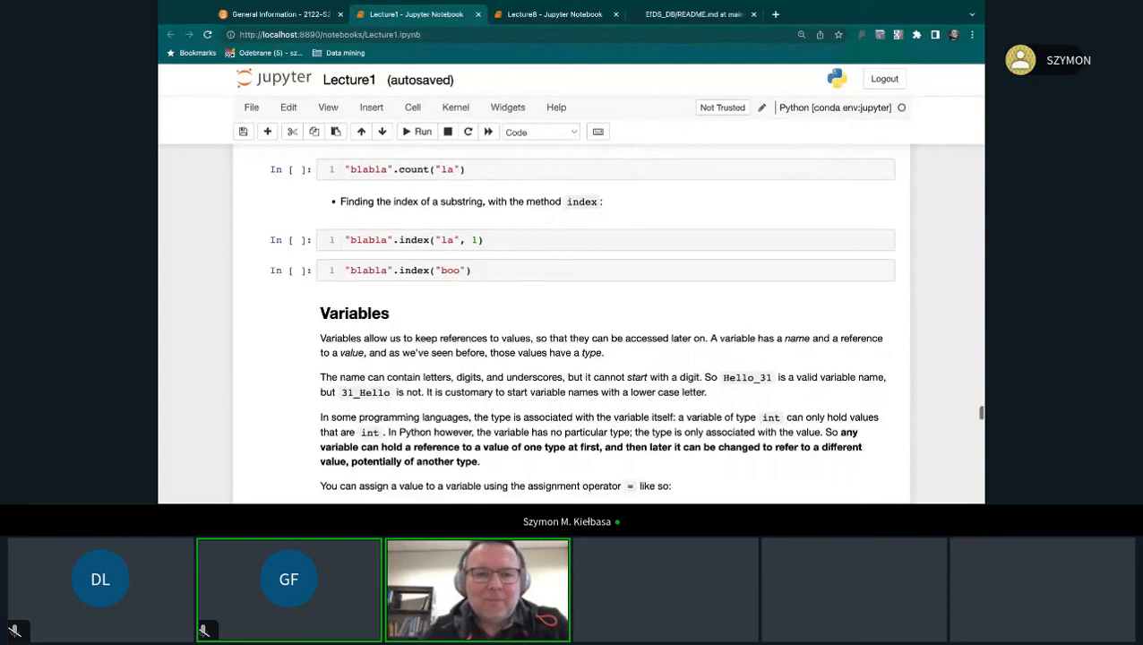
scroll("down", 3)
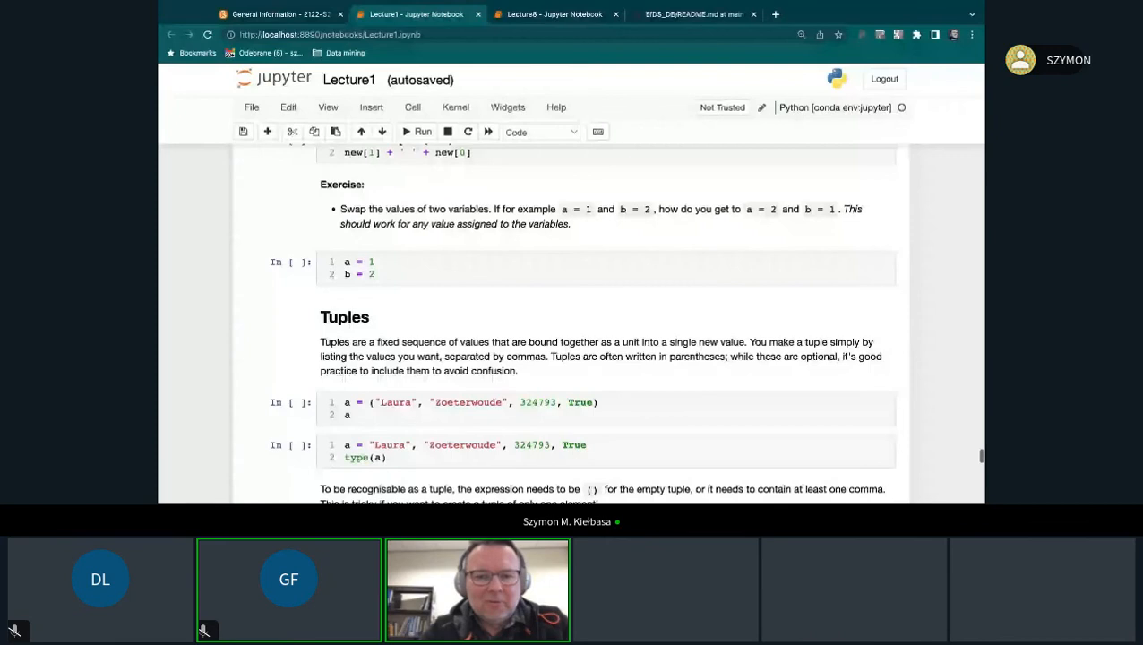
scroll("down", 3)
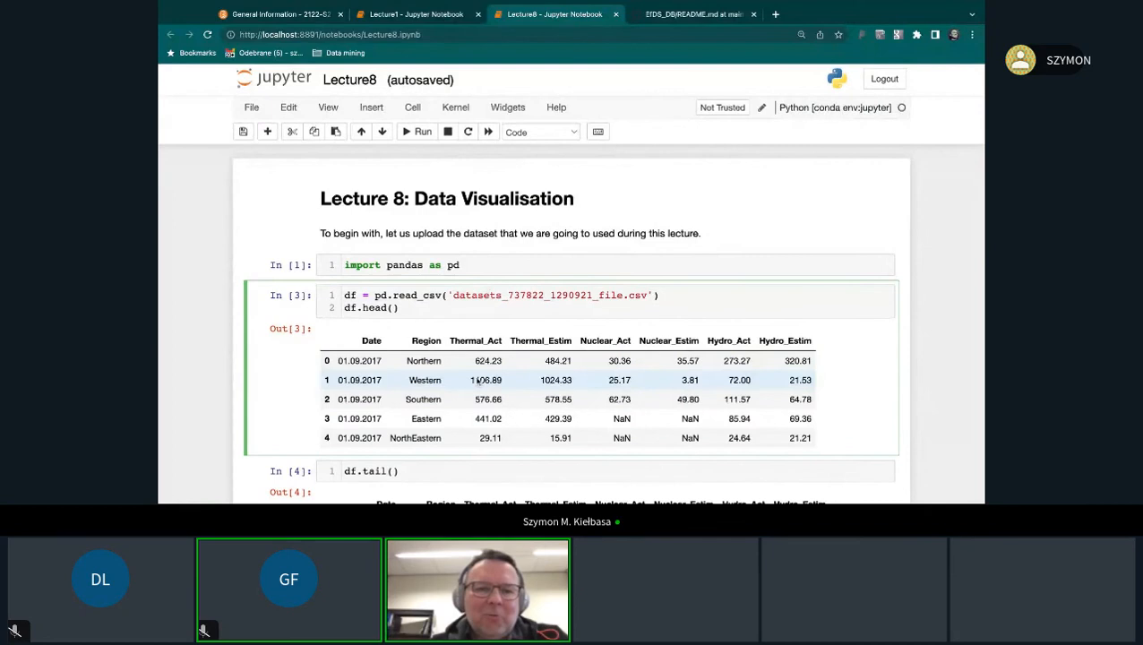
Scroll past df.tail() to the Data Preparation section and its df.dtypes output.
scroll("down", 3)
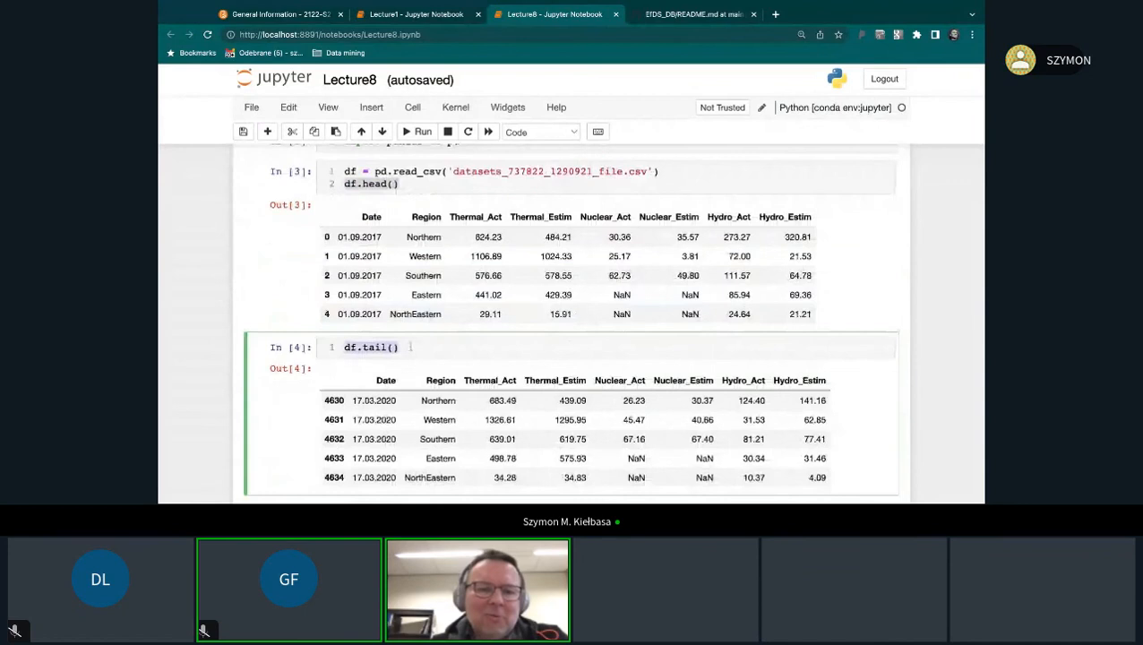
scroll("down", 3)
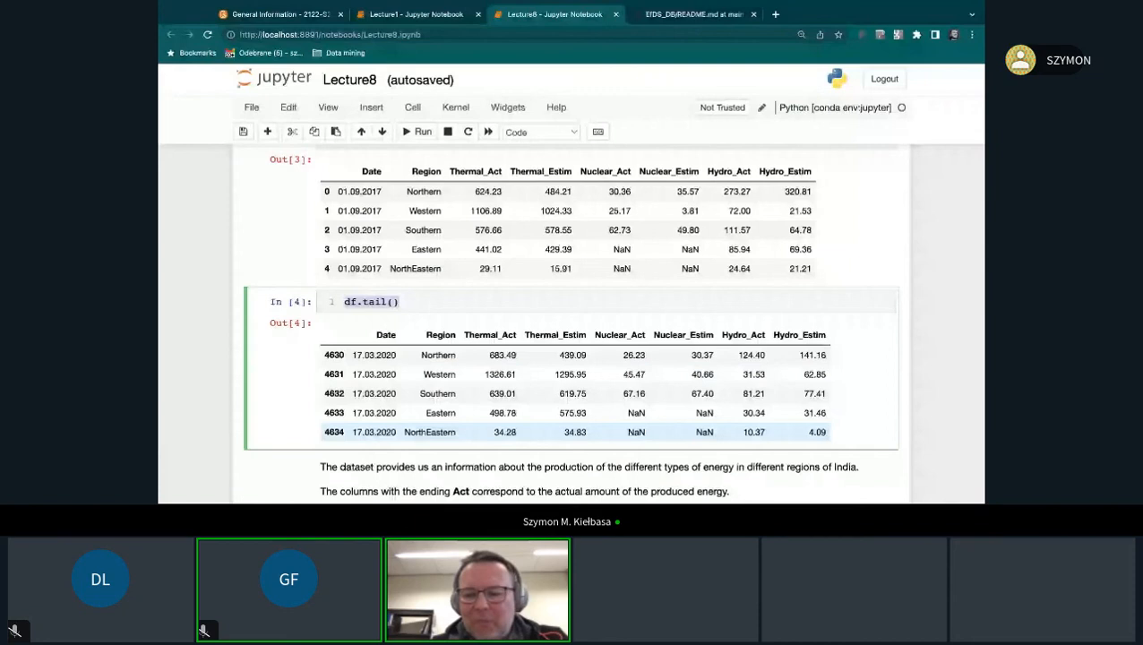
scroll("down", 3)
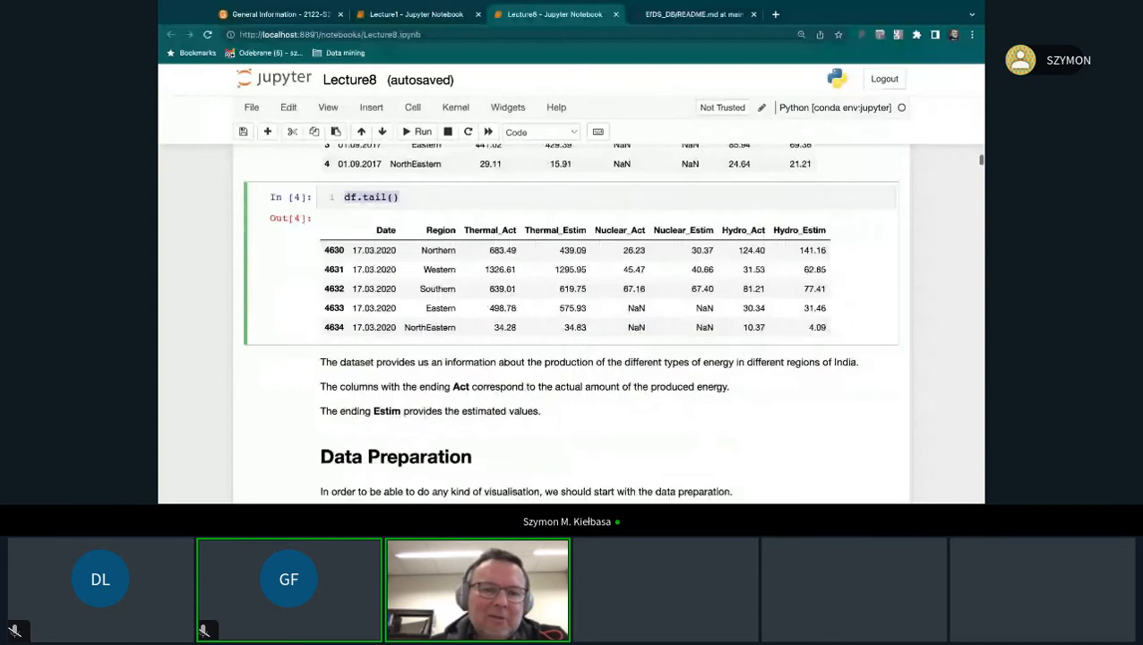
scroll("down", 3)
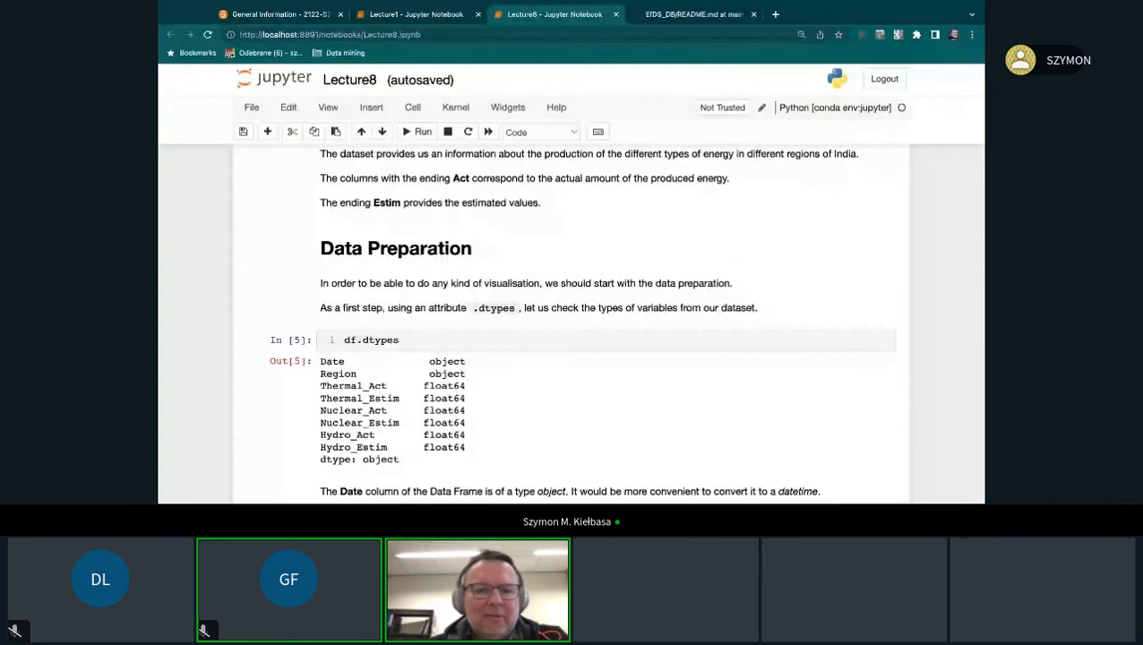
Scroll to the datetime exercise and the df.Date.min()/max() cell giving '01.01.2018' and '31.12.2019'.
scroll("down", 3)
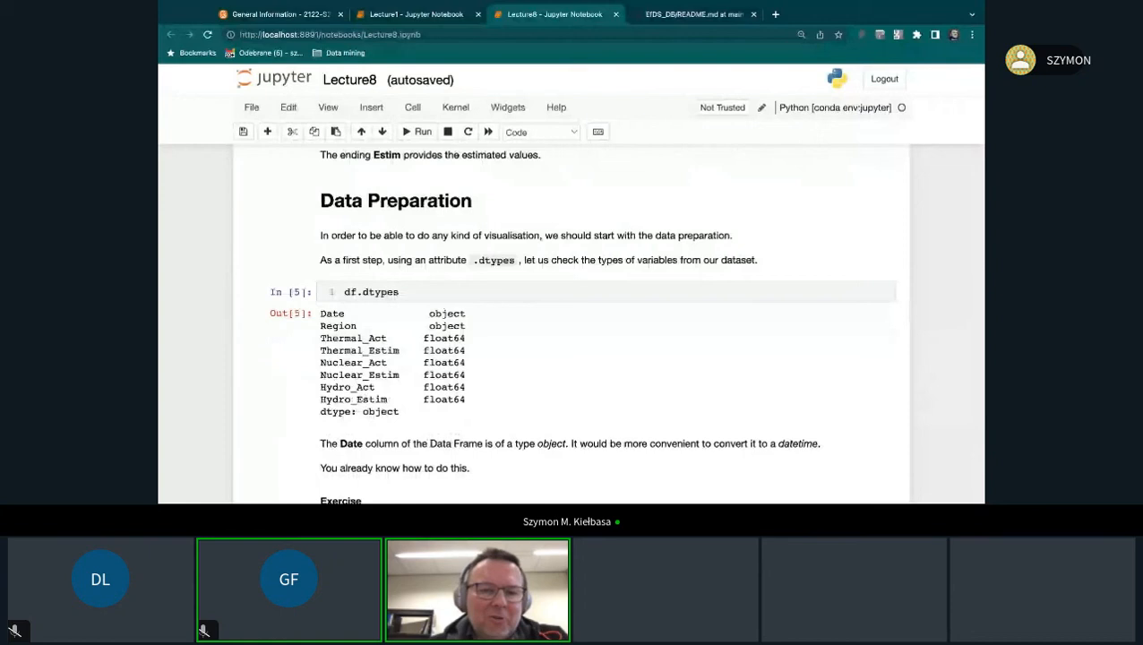
scroll("up", 3)
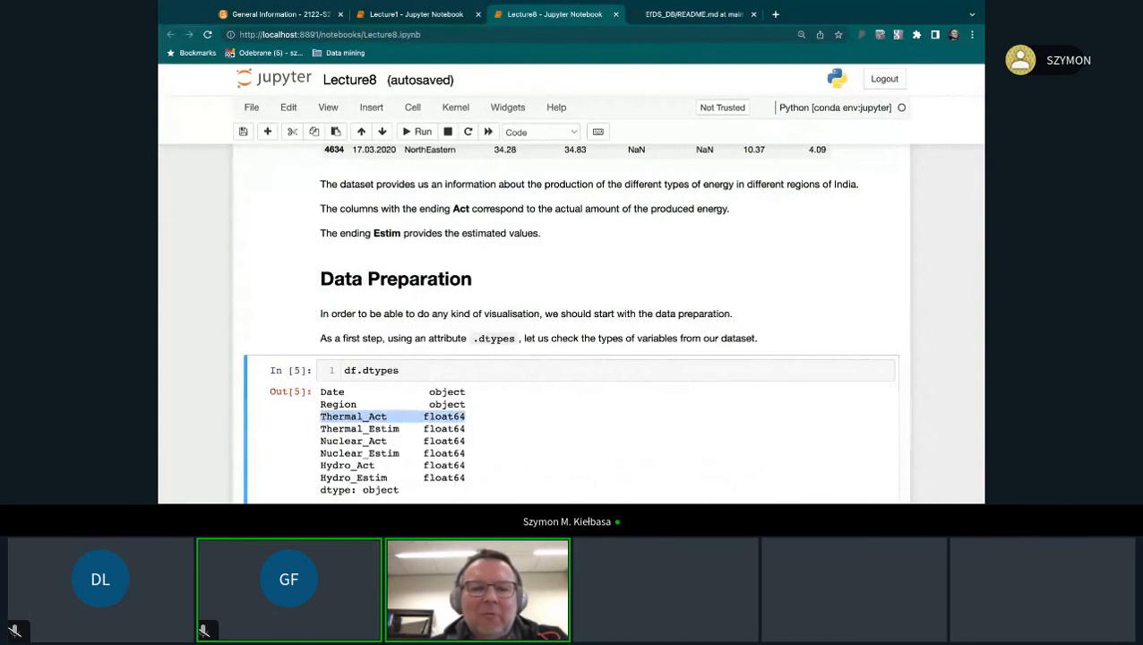
scroll("down", 3)
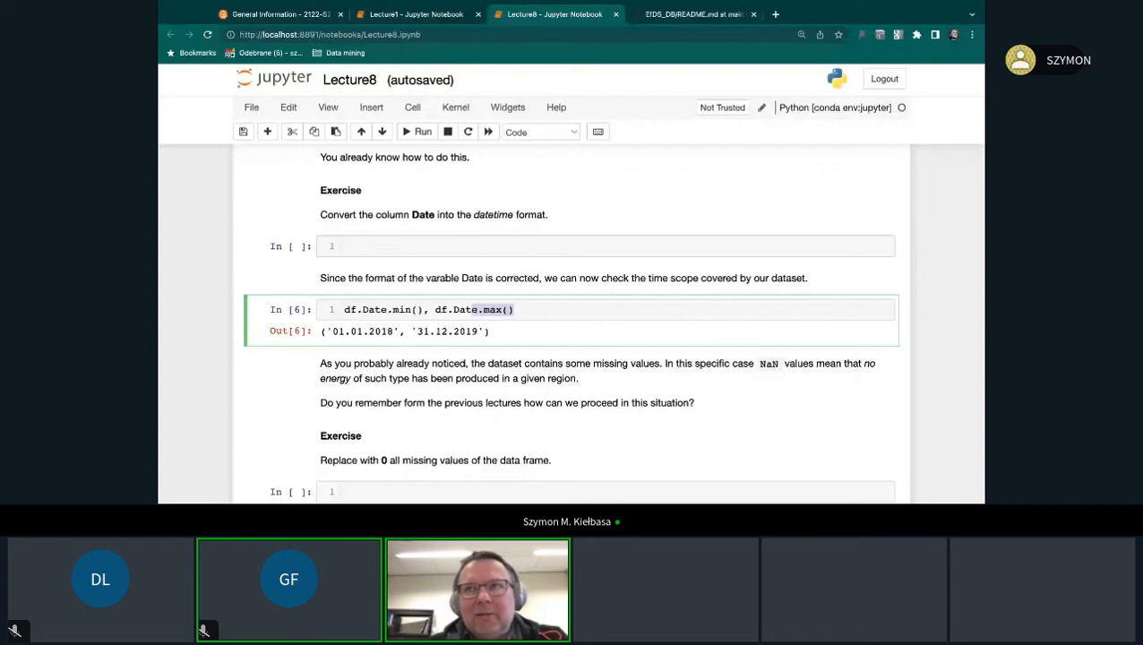
Scroll past the missing-values exercise to cell [7] creating Total_act and Total_estim and the Data Visualisation heading.
scroll("down", 3)
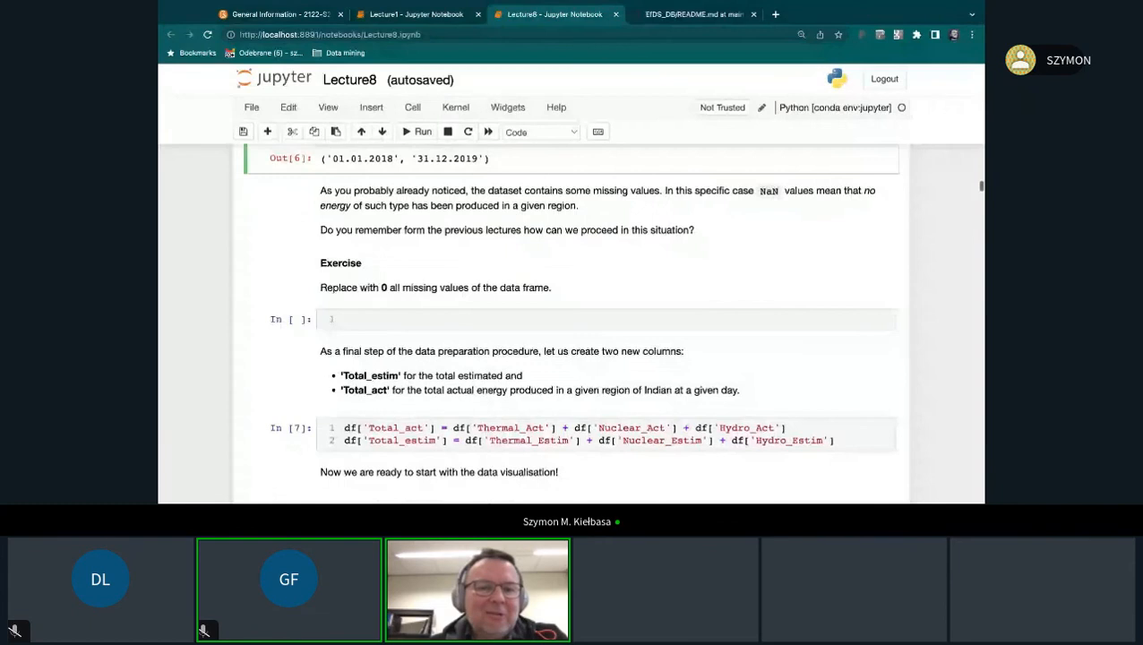
scroll("down", 3)
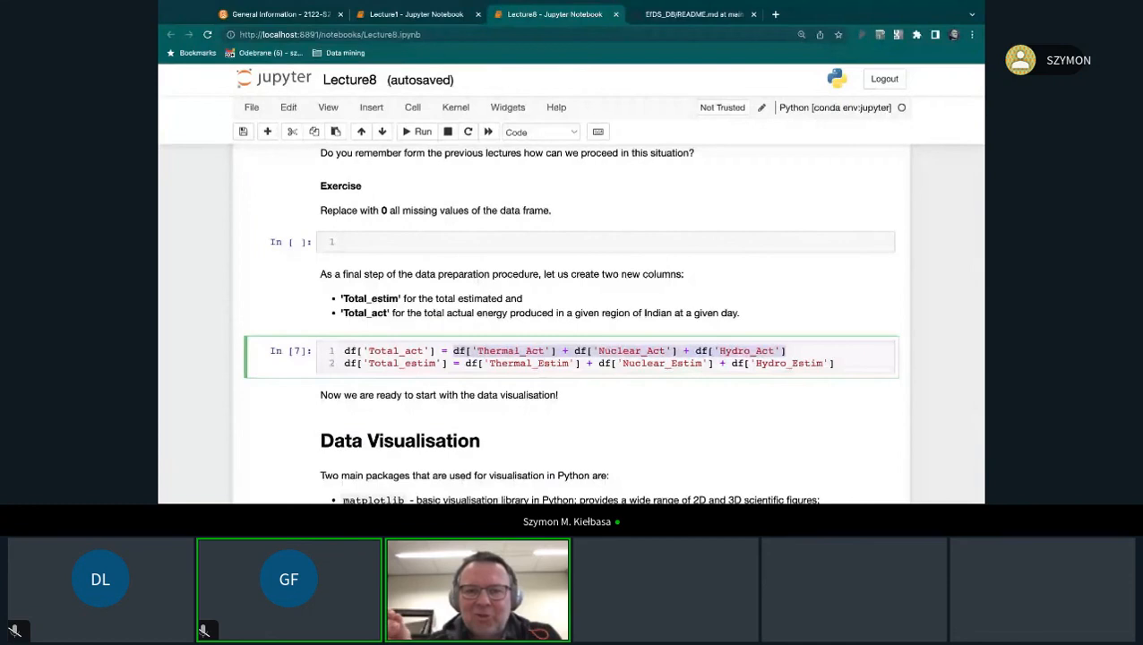
scroll("down", 3)
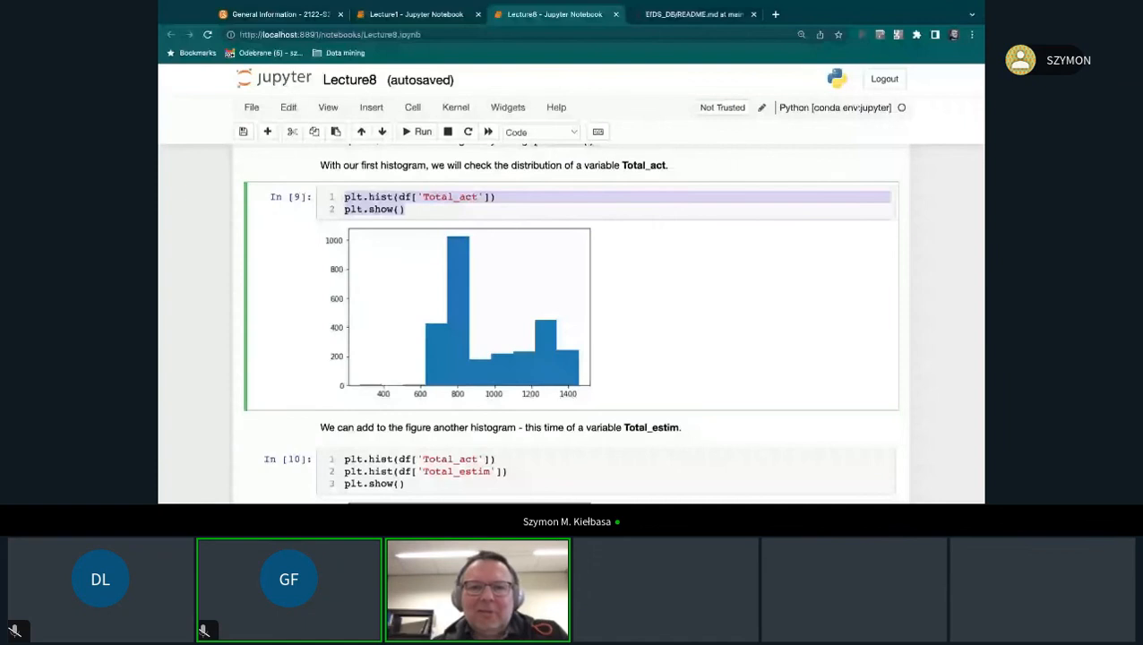
scroll("up", 3)
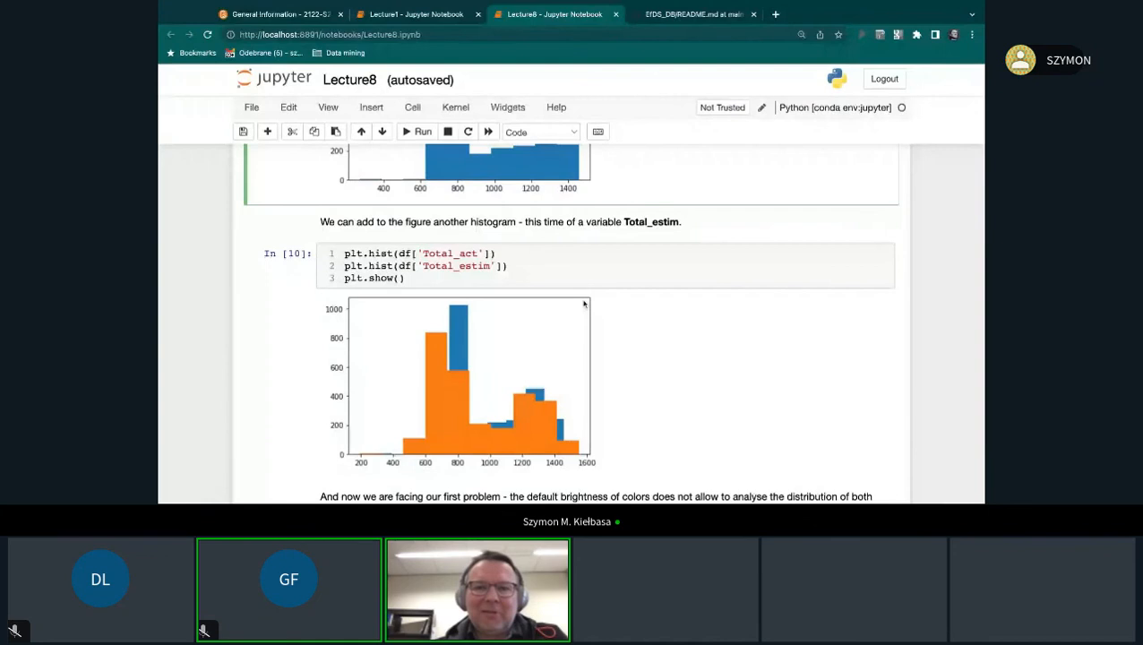
scroll("down", 3)
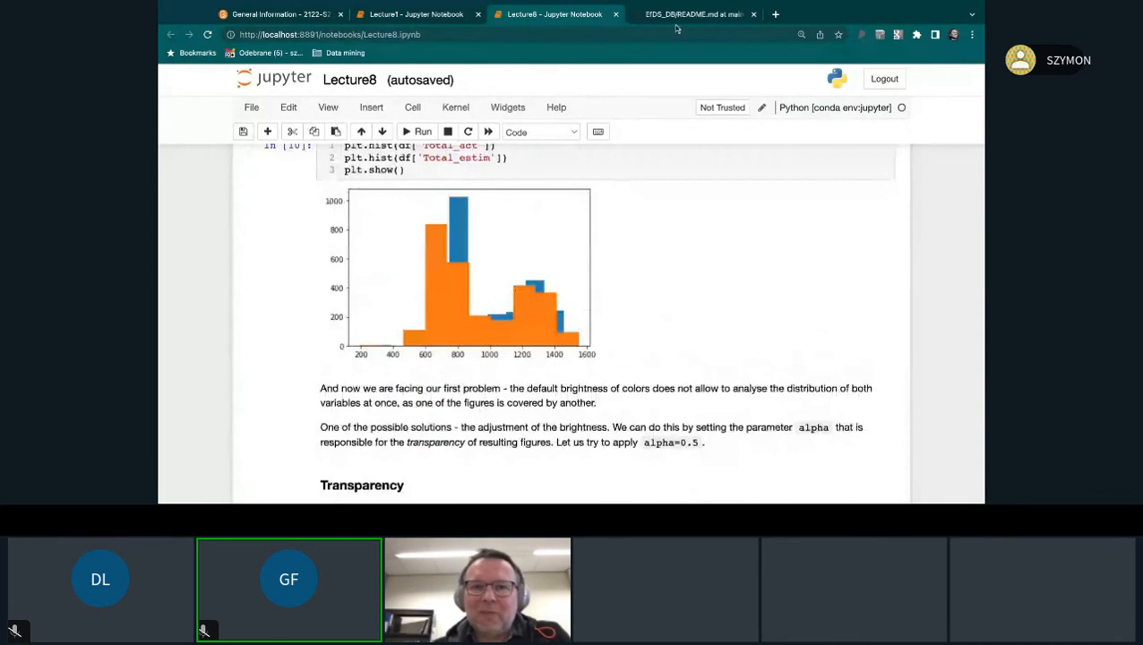
Switch to the EDS_DB README and scroll through prerequisites, goals and the Day 1/4 database topics.
left_click(695, 14)
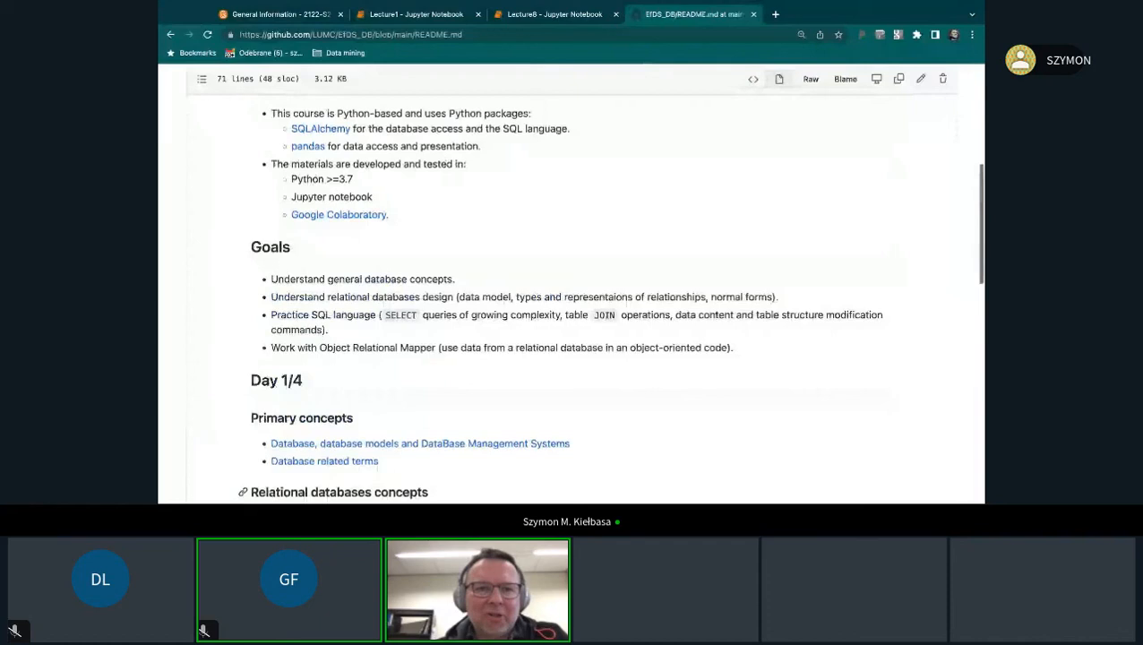
scroll("up", 3)
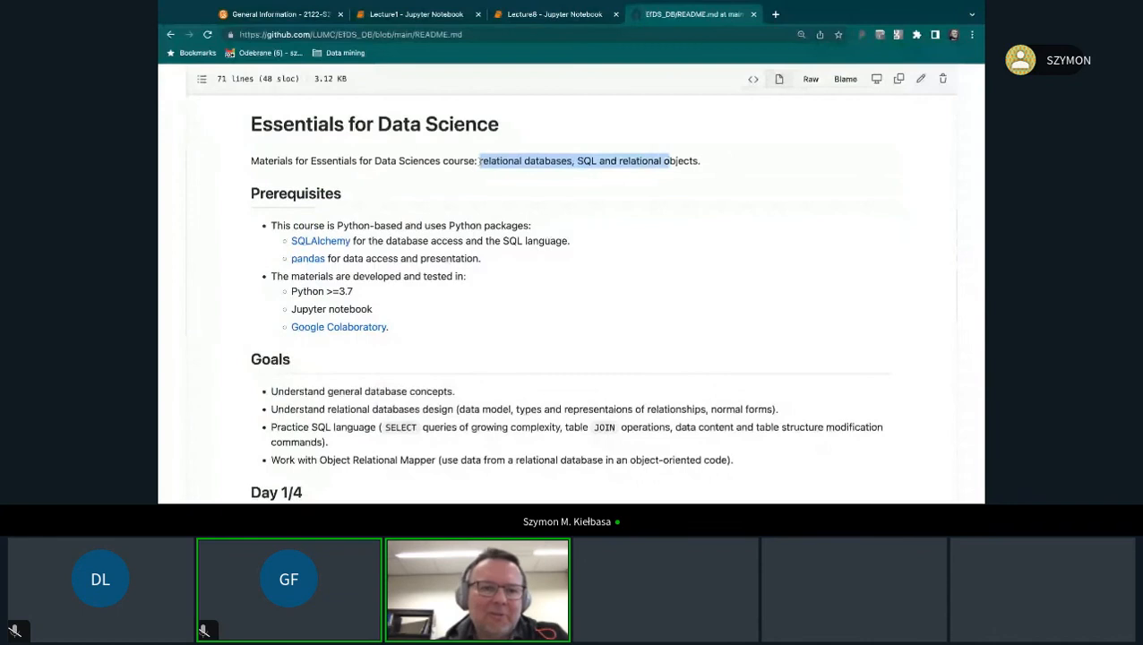
scroll("down", 3)
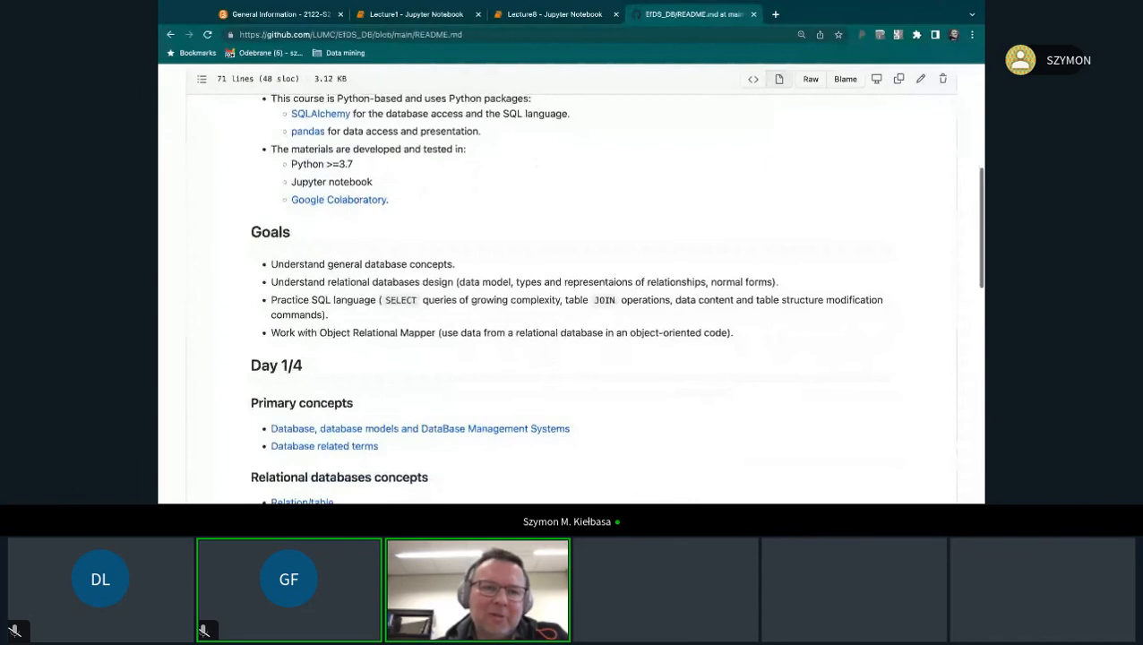
scroll("down", 3)
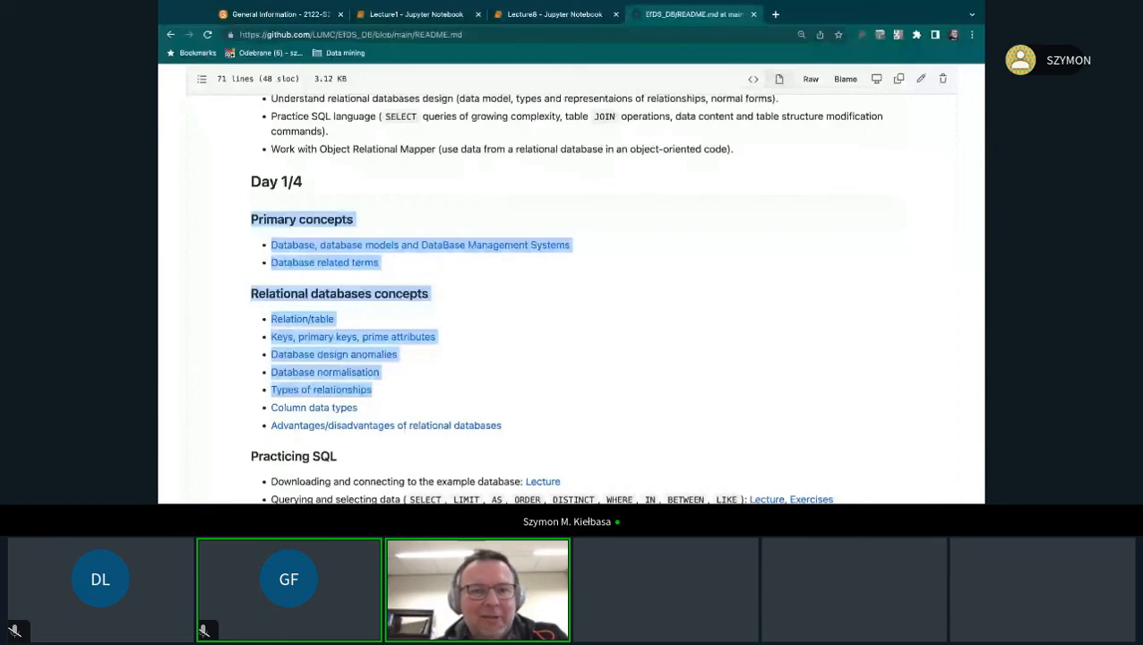
scroll("down", 3)
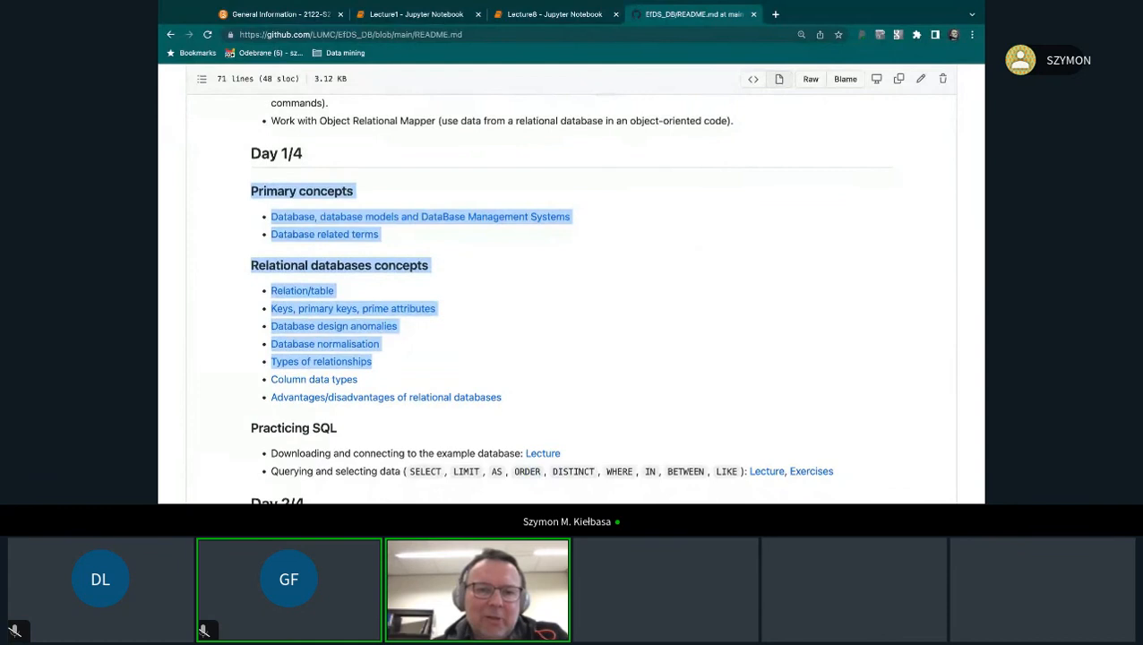
scroll("down", 3)
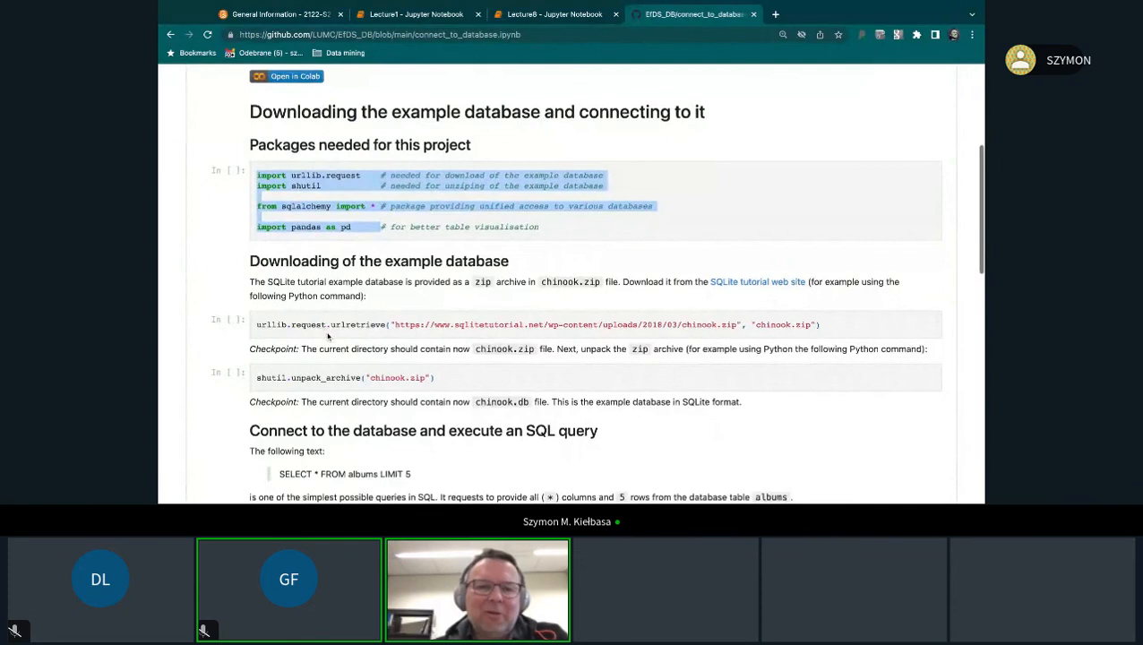
Scroll through the connect_to_database SQLAlchemy and magic connector examples, highlighting the first SELECT query.
scroll("down", 3)
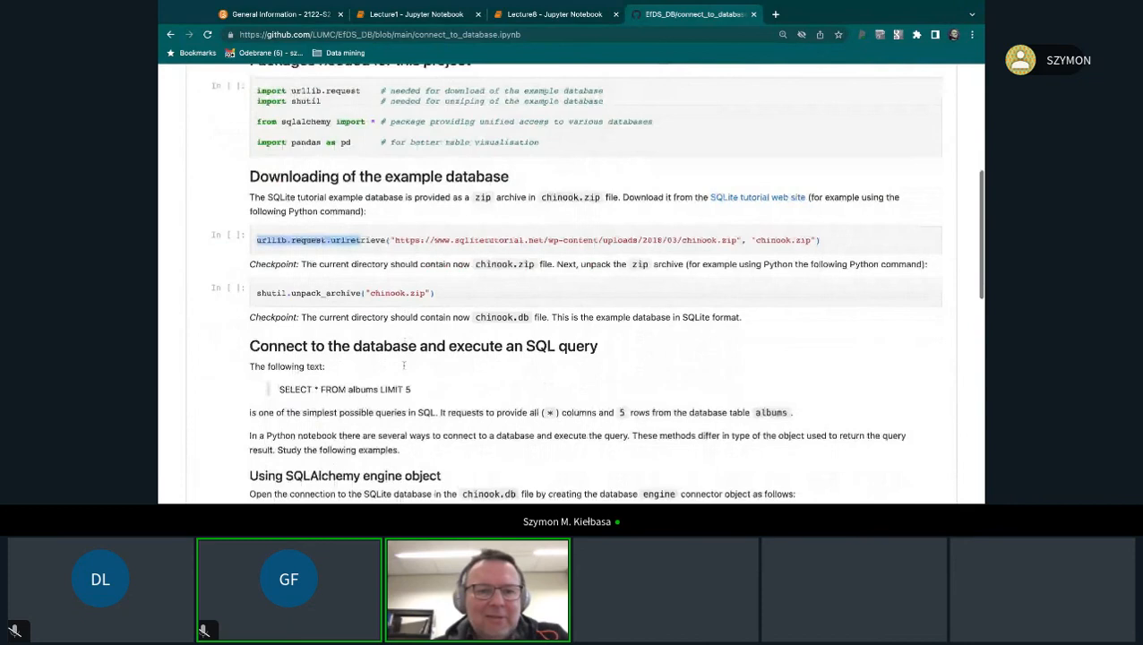
scroll("down", 3)
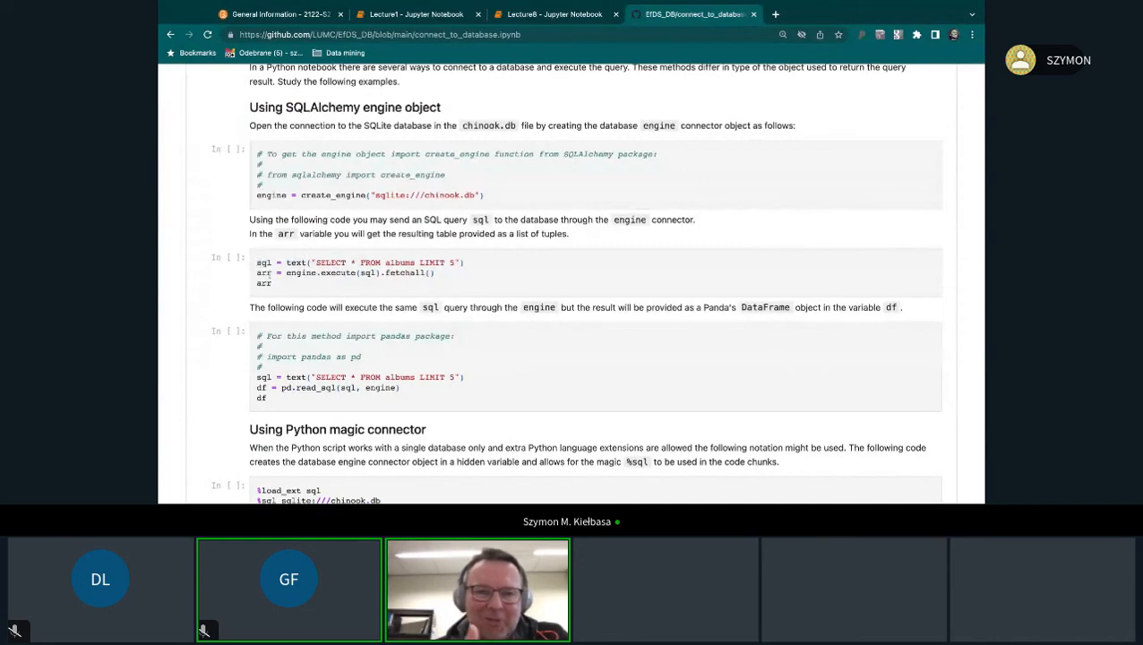
double_click(328, 262)
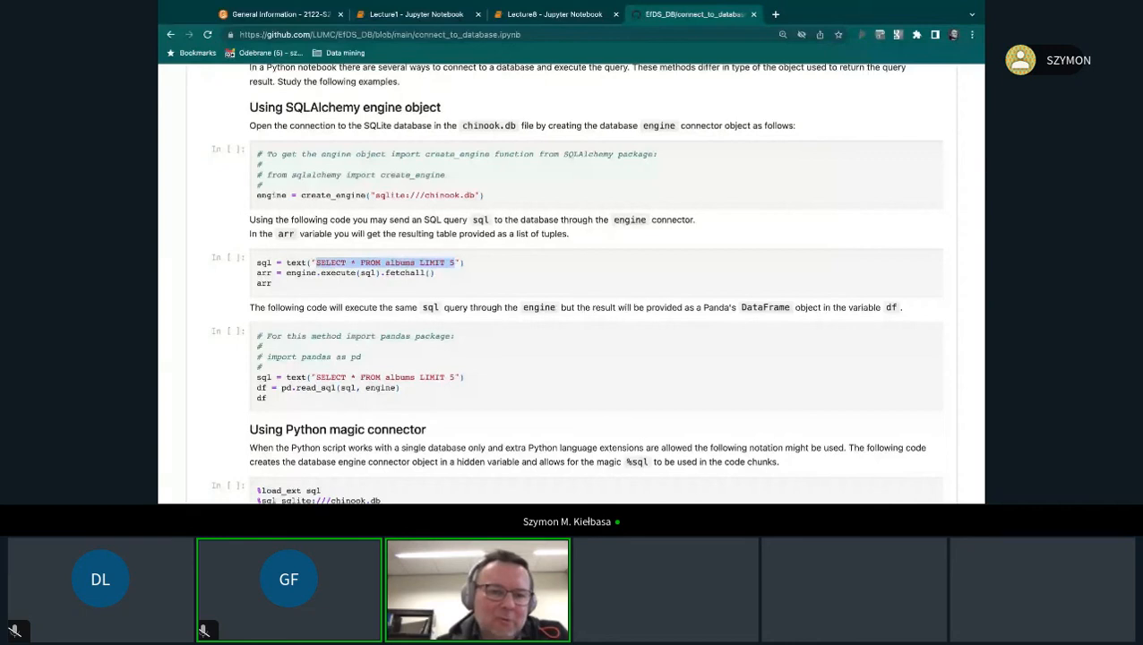
scroll("down", 3)
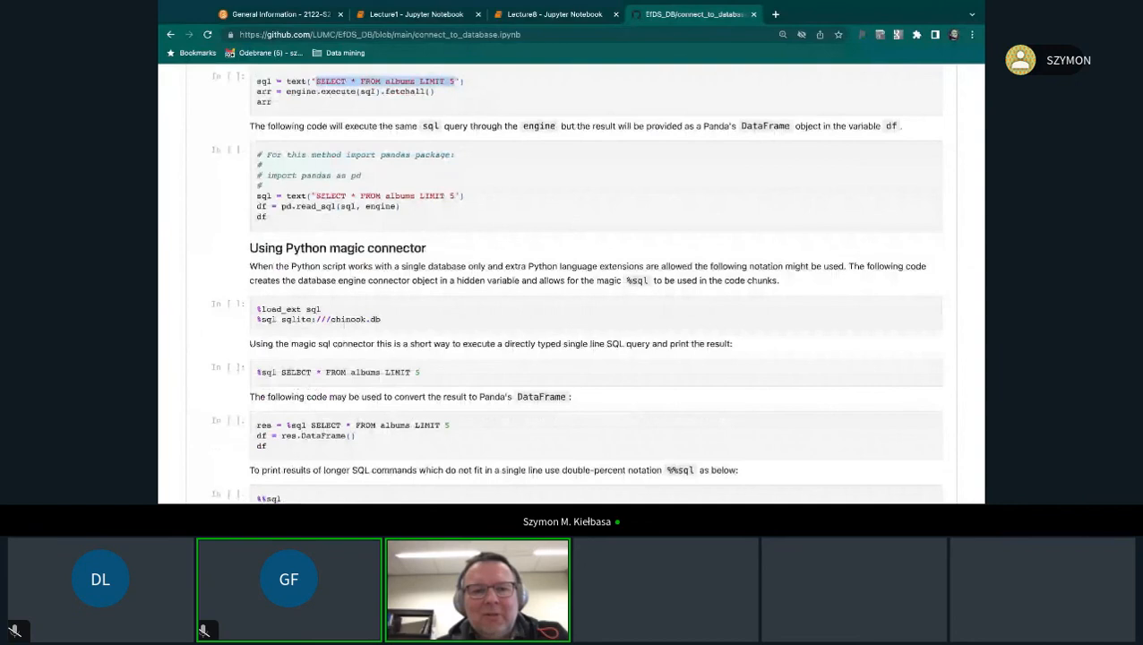
scroll("down", 3)
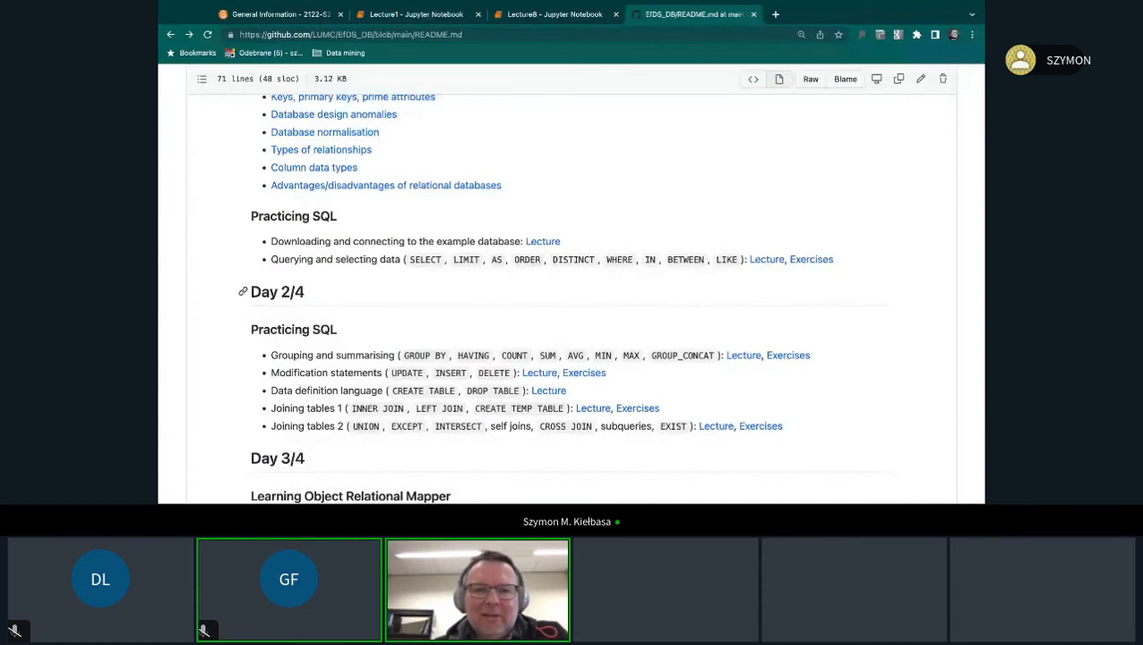
scroll("down", 3)
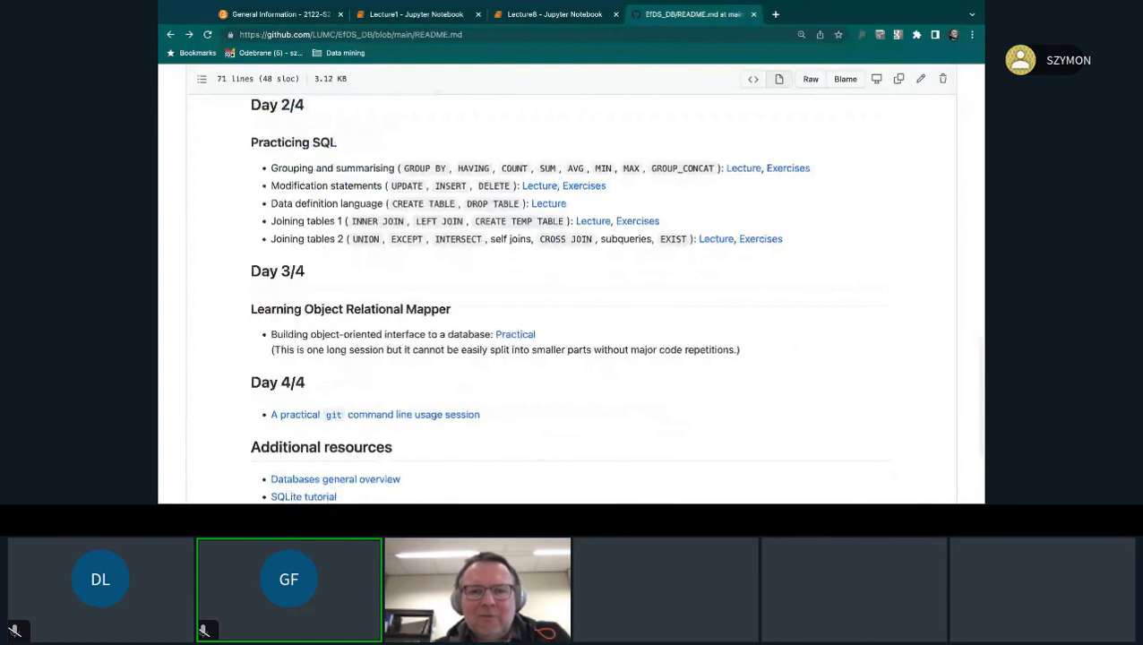